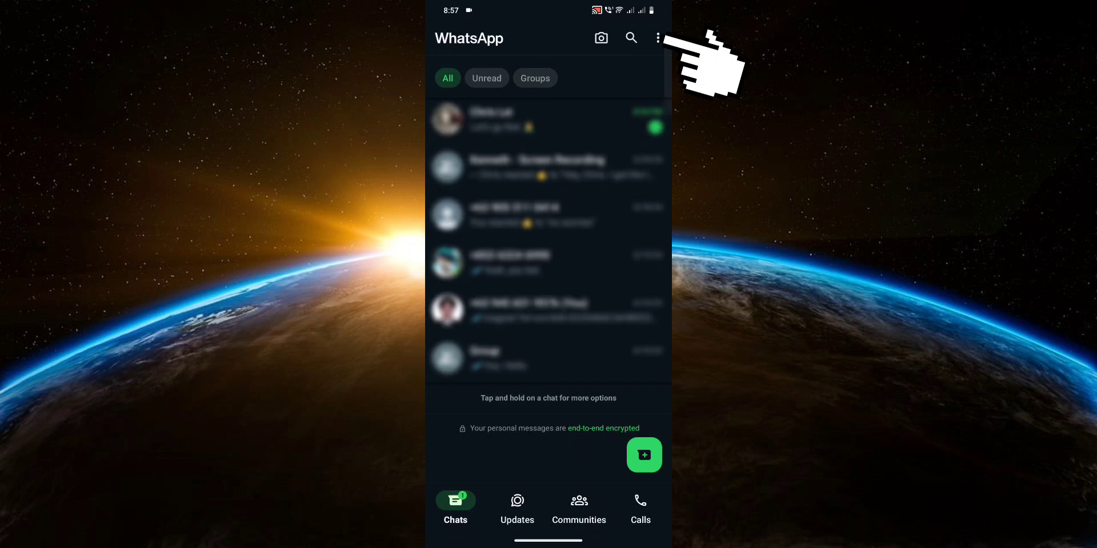
Reach Settings from the three-dot menu and bring up the App language sheet showing English as current
{"action": "left_click", "coordinate": [658, 37]}
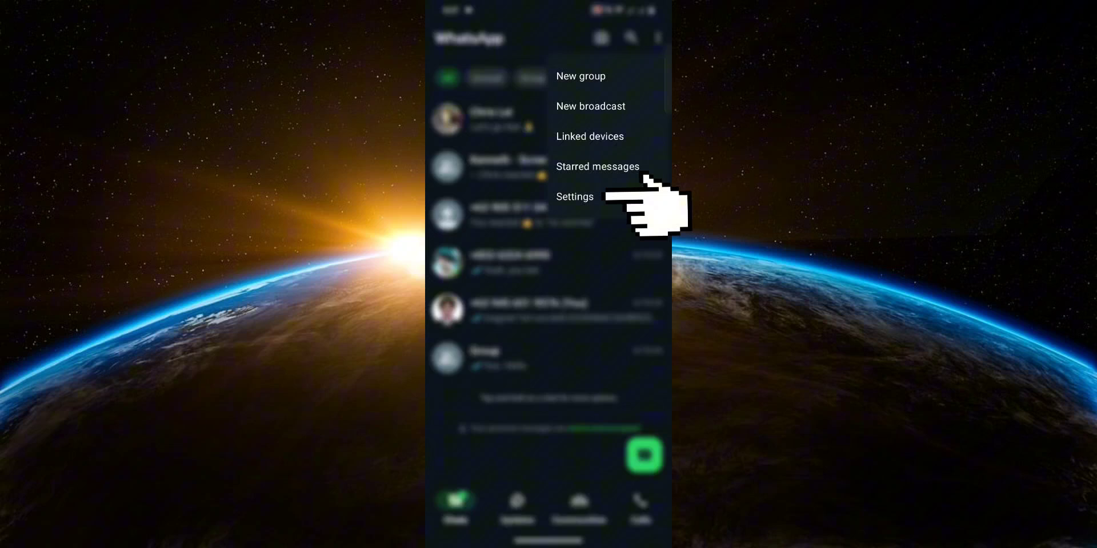
{"action": "left_click", "coordinate": [574, 196]}
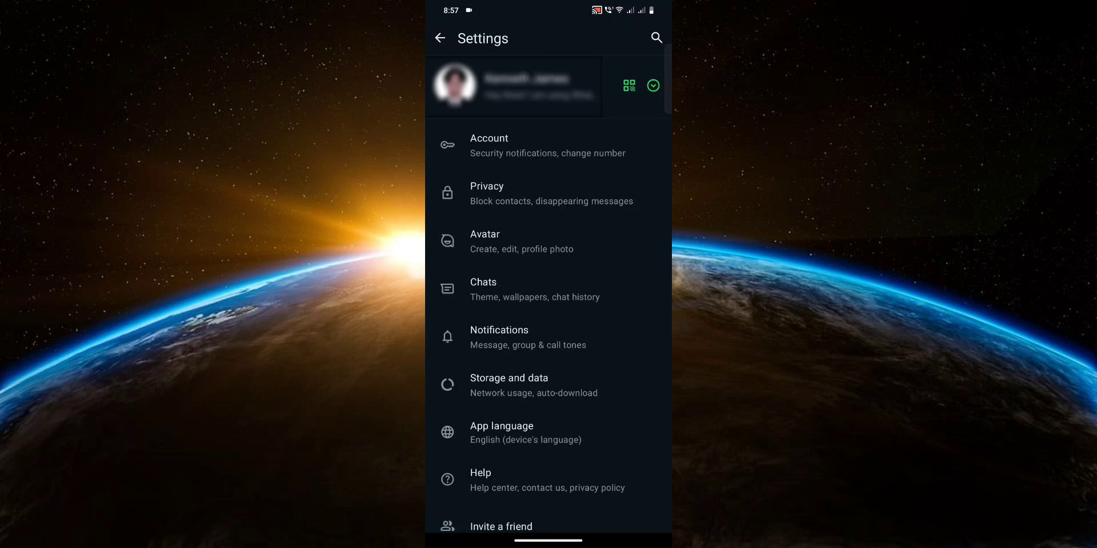
{"action": "left_click", "coordinate": [501, 432]}
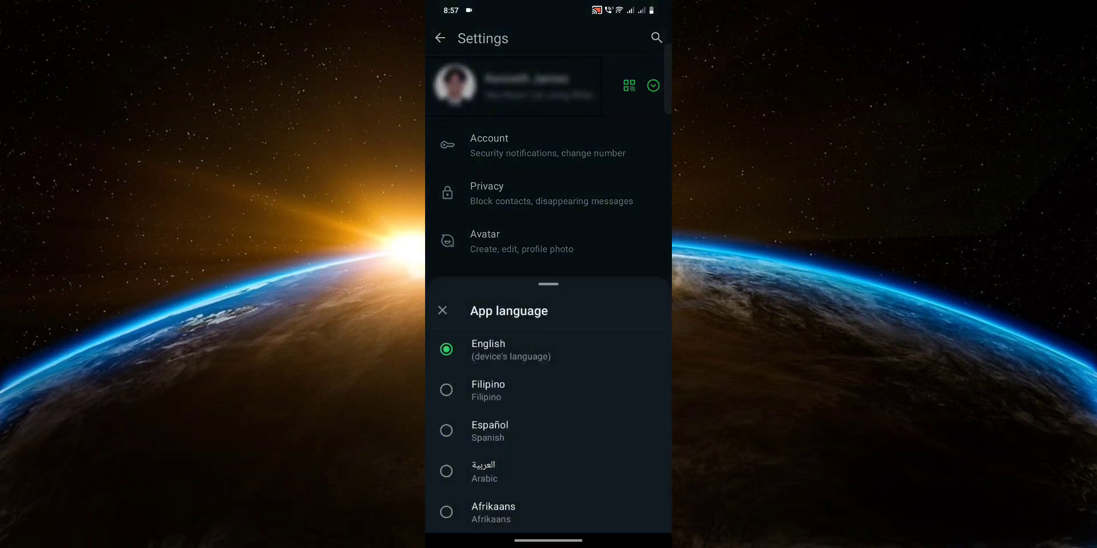